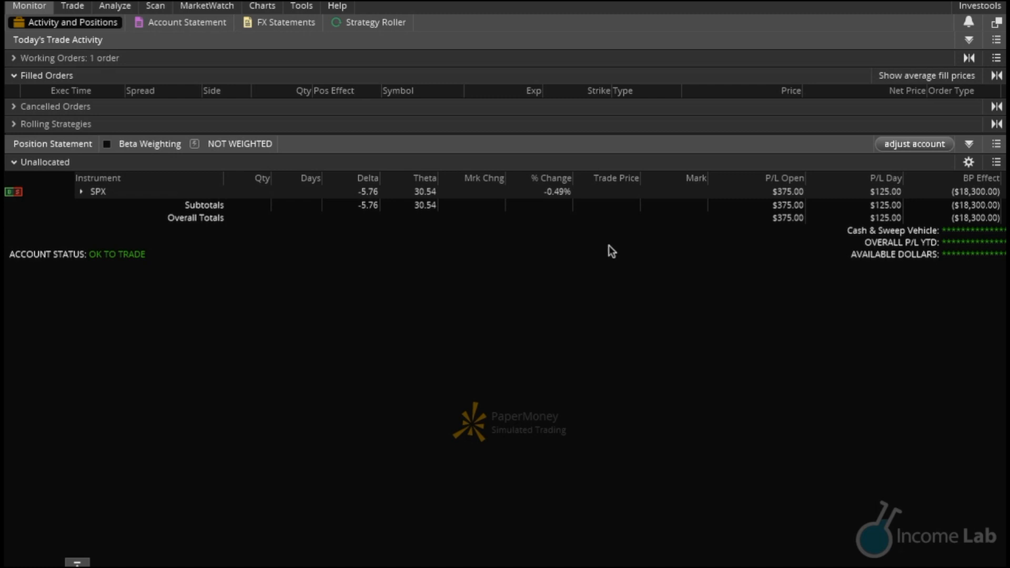
mouse_move(214, 242)
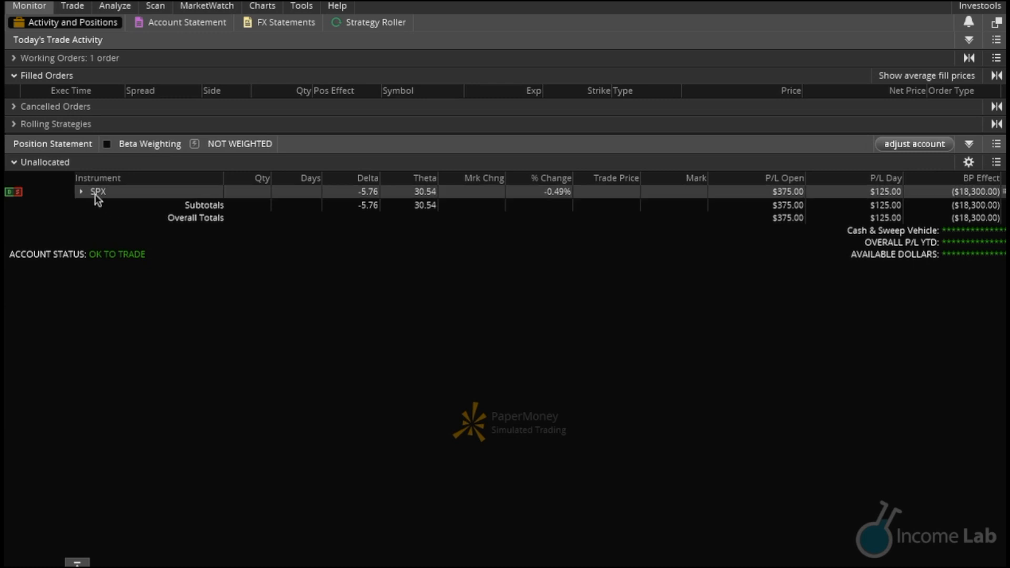
Expand the SPX position to list its June iron condor legs, including the short 2475 call and 2275 put
left_click(81, 192)
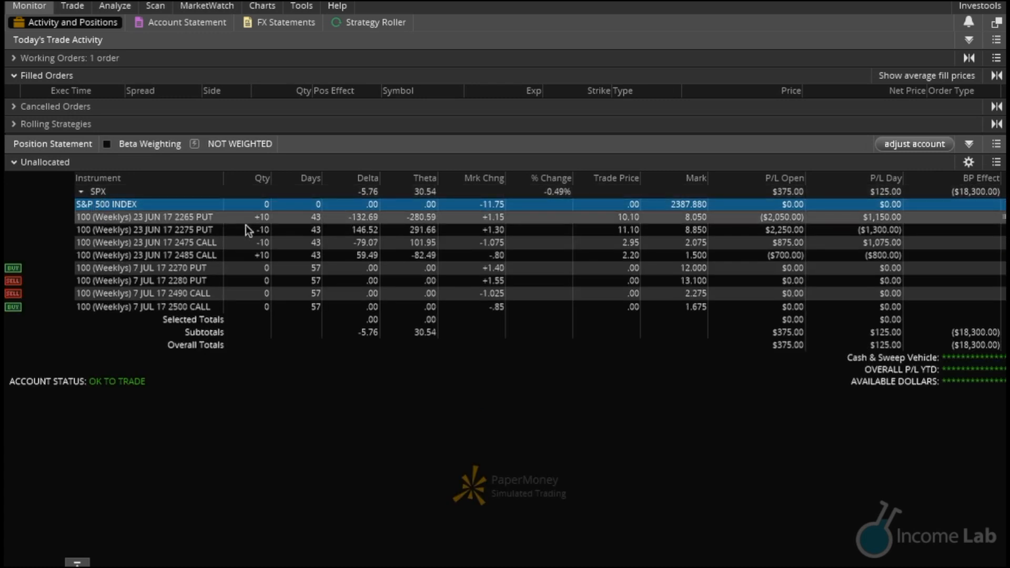
mouse_move(261, 255)
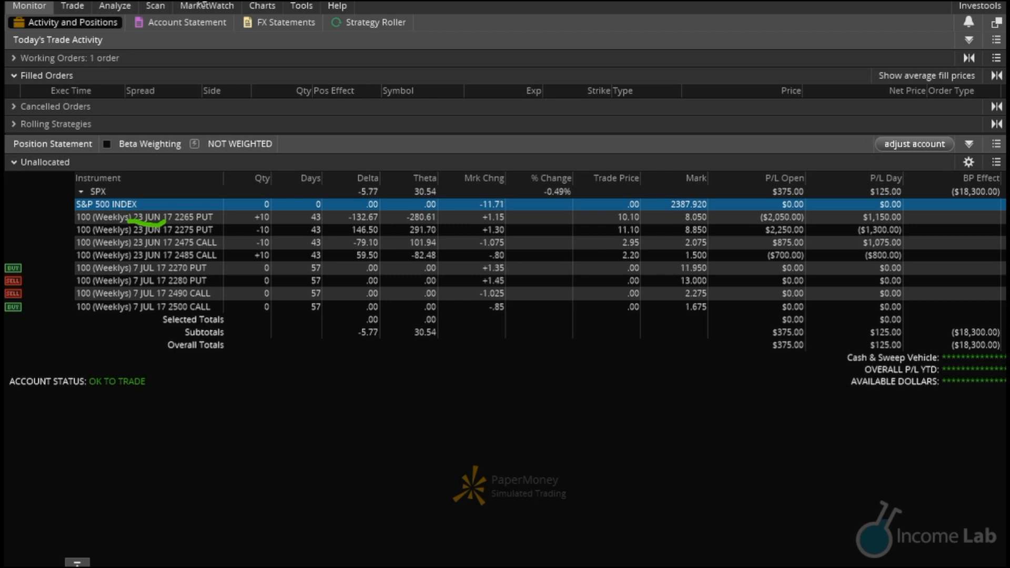
Show the SPX option chain on Analyze with the 23 JUN 17 weekly expiration expanded by strike
left_click(114, 7)
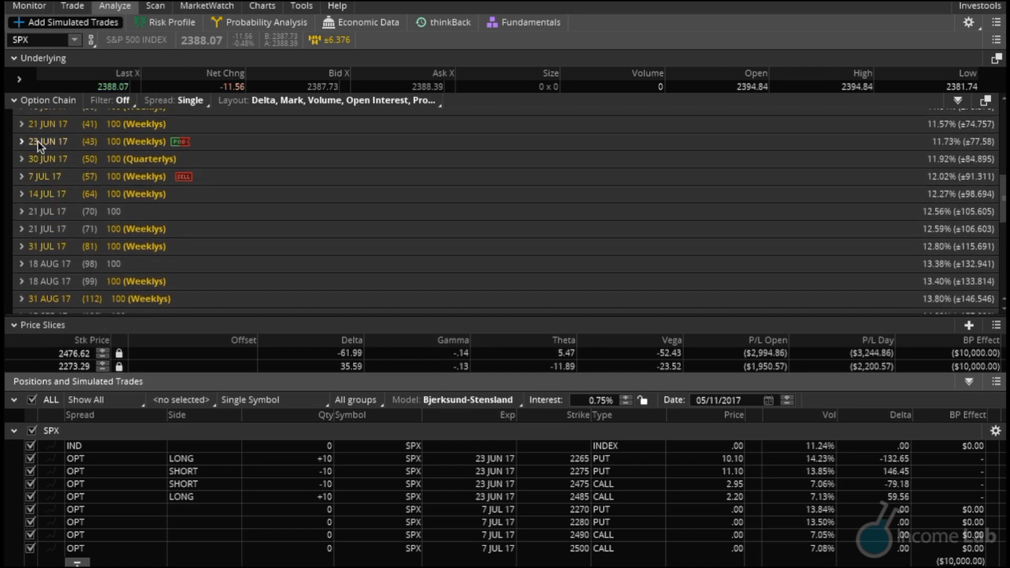
left_click(21, 141)
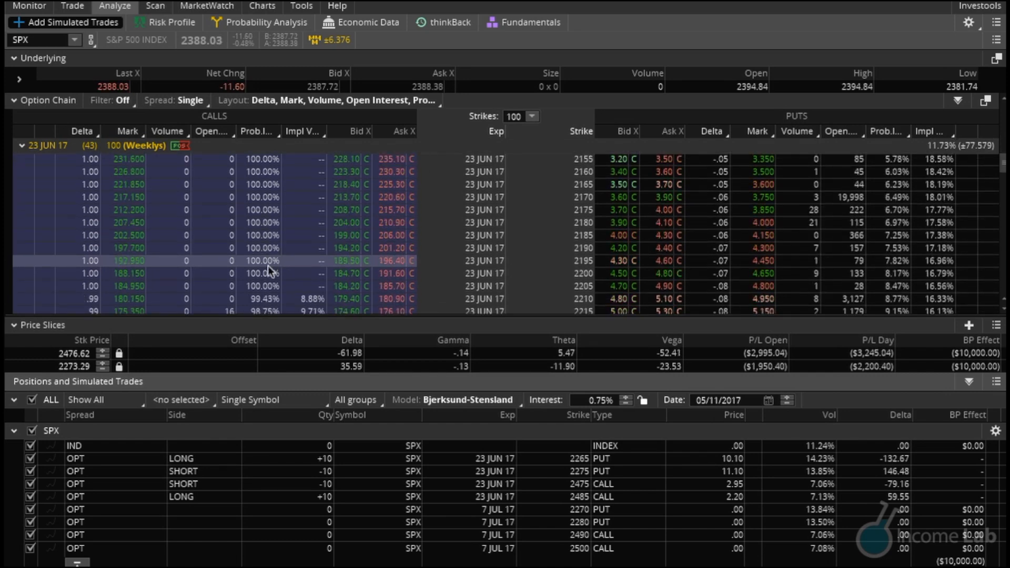
scroll("down", 3)
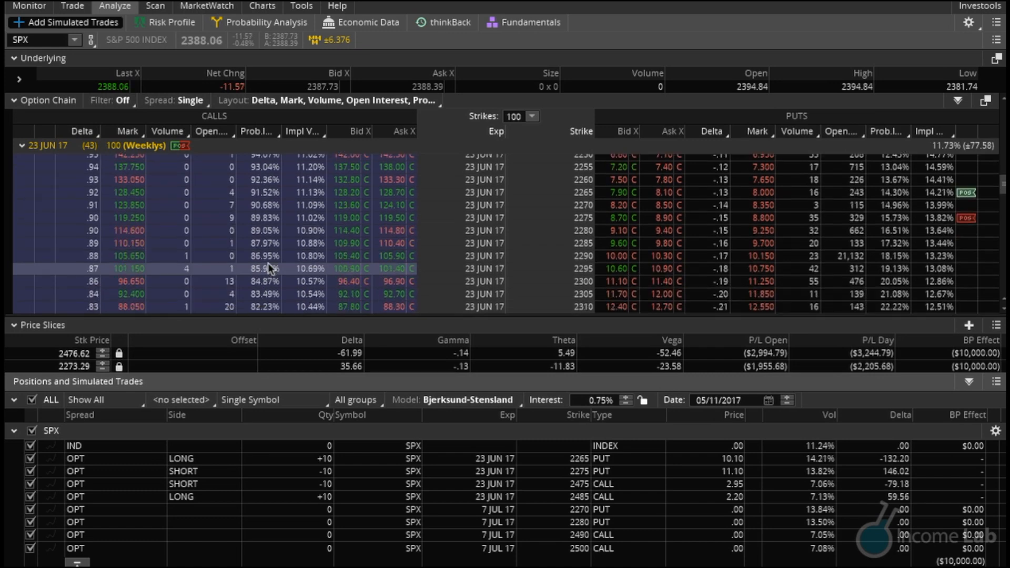
scroll("down", 3)
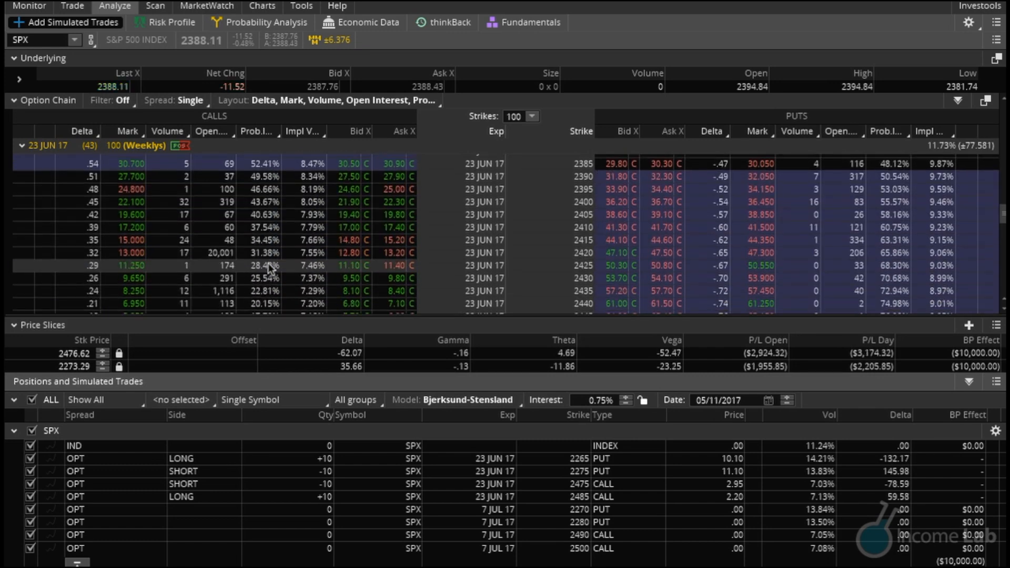
scroll("down", 3)
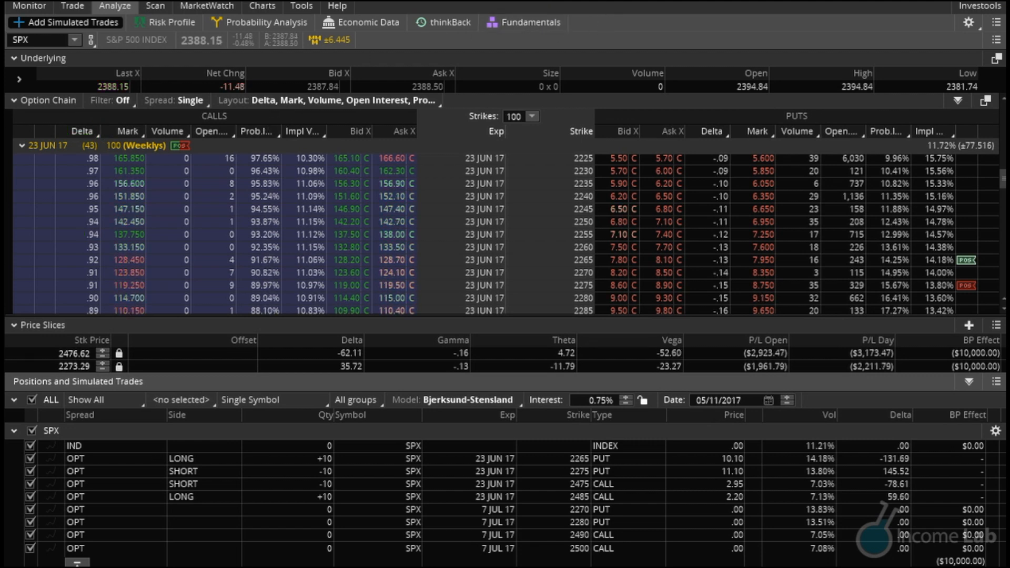
Scroll the 23 JUN 17 chain down to the short 2475 call row
scroll("down", 3)
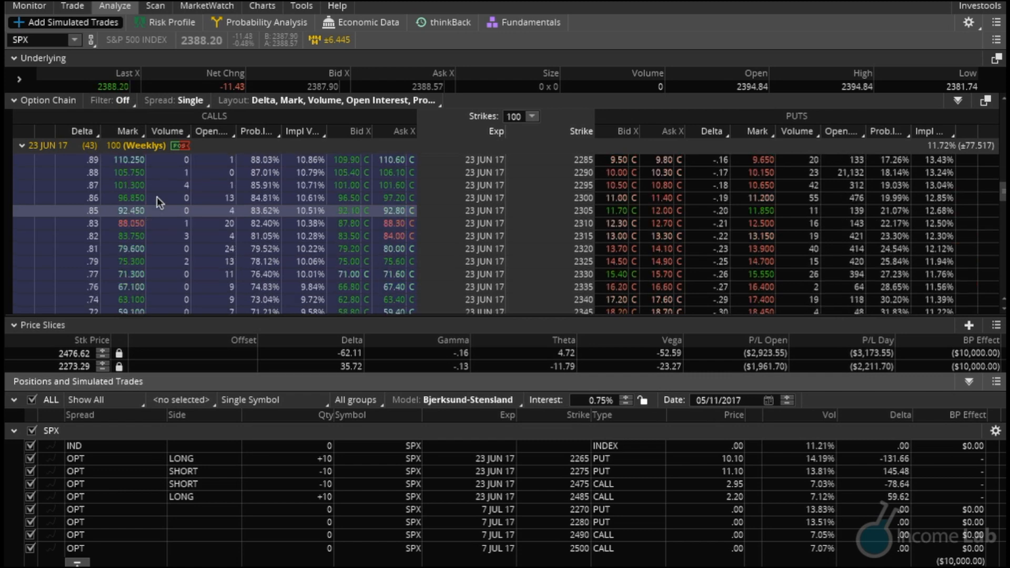
scroll("down", 3)
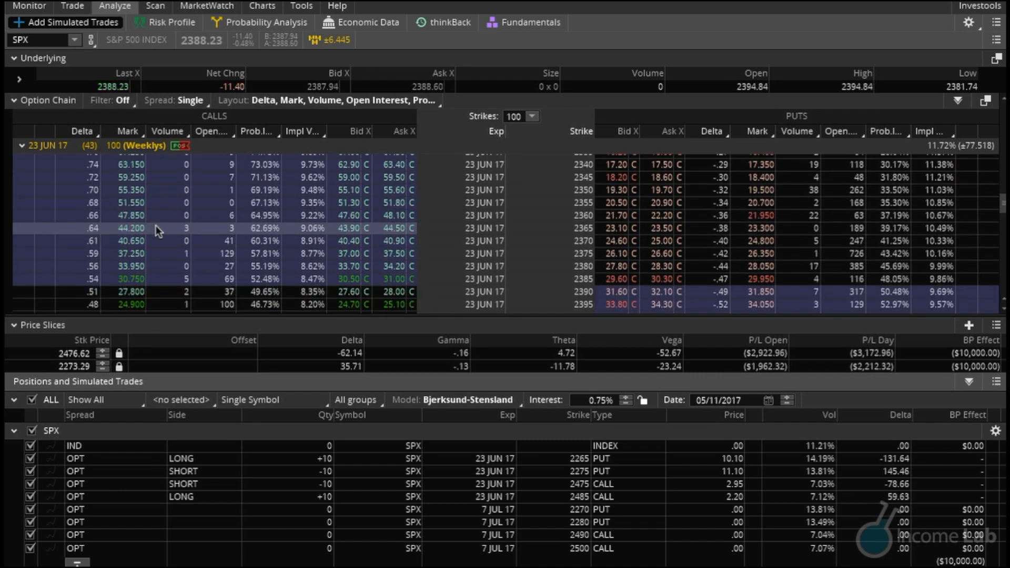
scroll("down", 3)
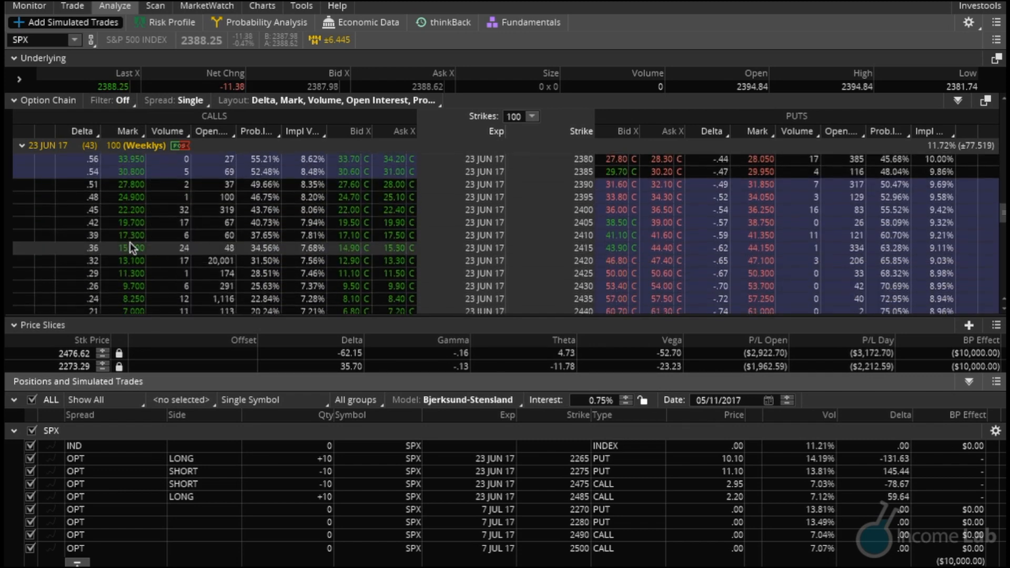
scroll("down", 3)
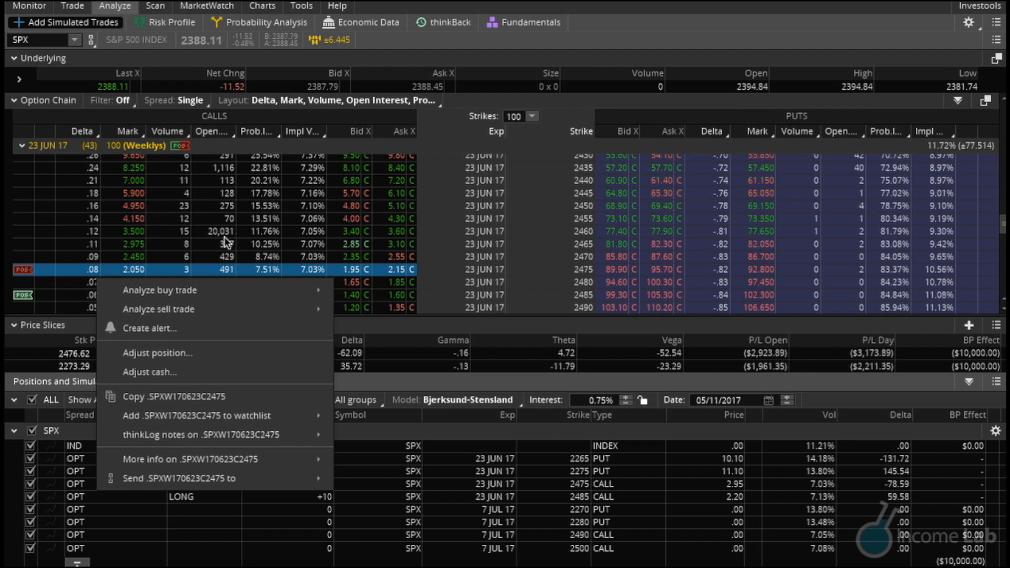
mouse_move(105, 341)
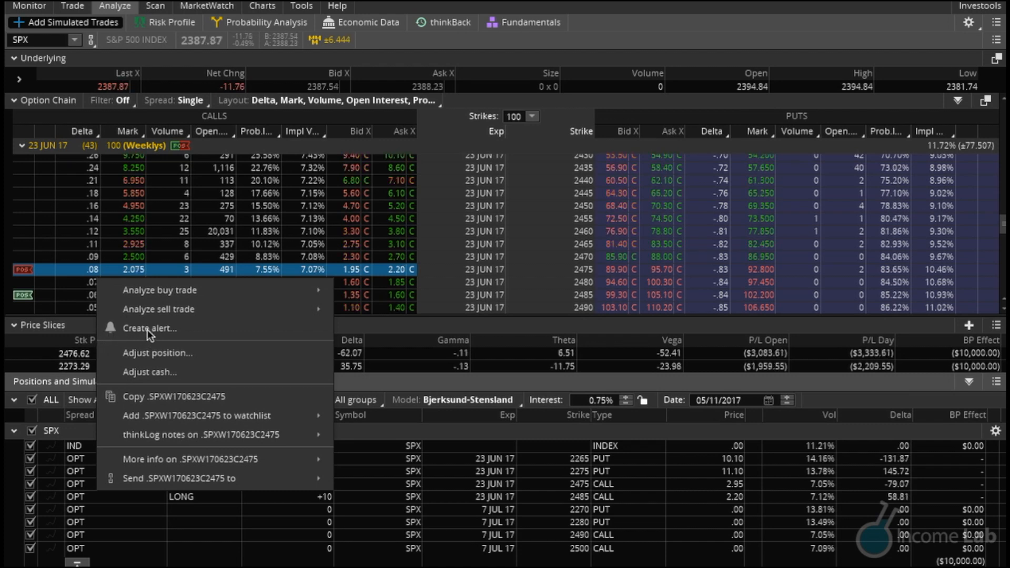
mouse_move(150, 328)
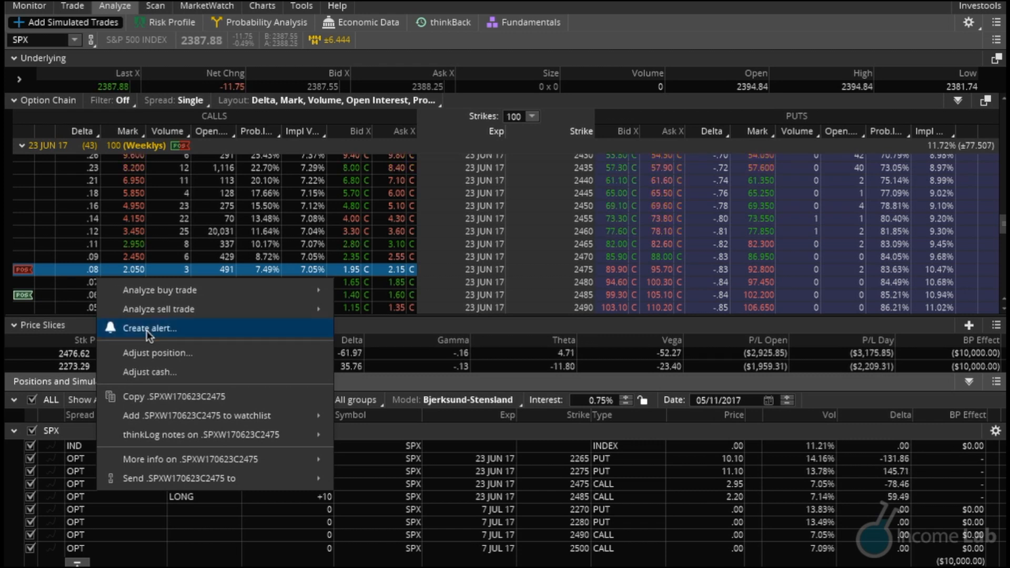
Create a delta alert on the 2475 call triggering at or above .20
left_click(149, 328)
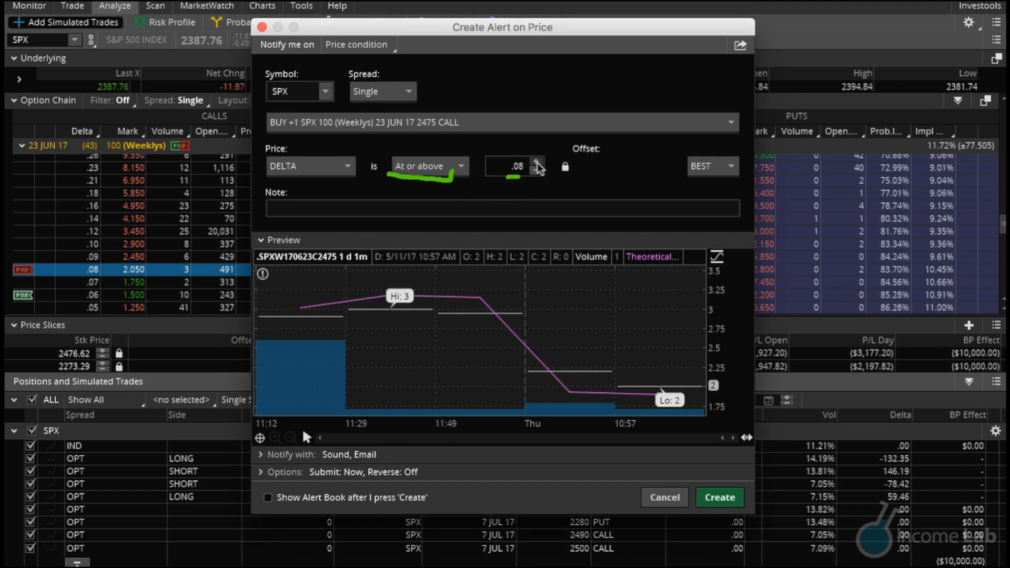
left_click(537, 162)
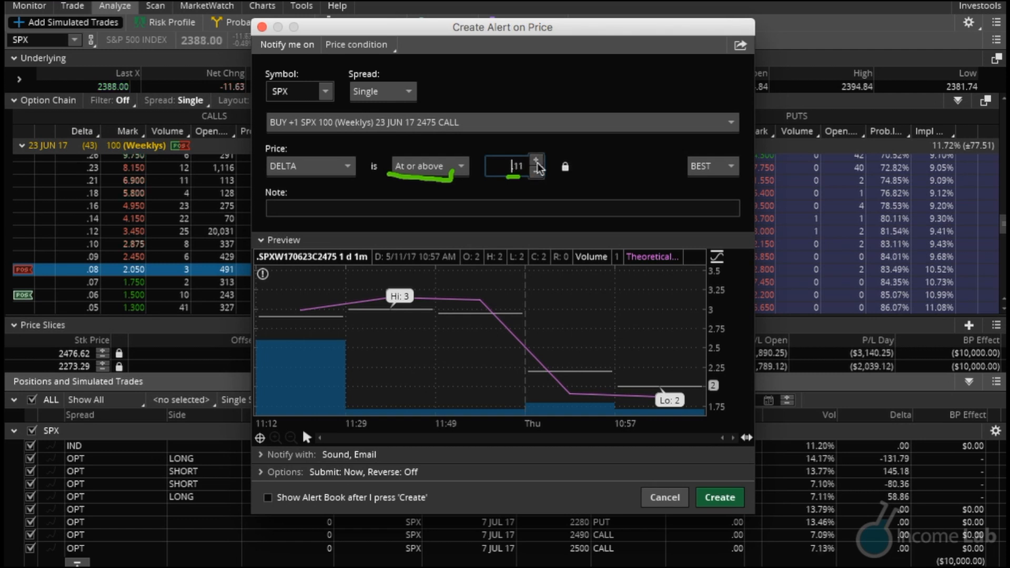
left_click(537, 162)
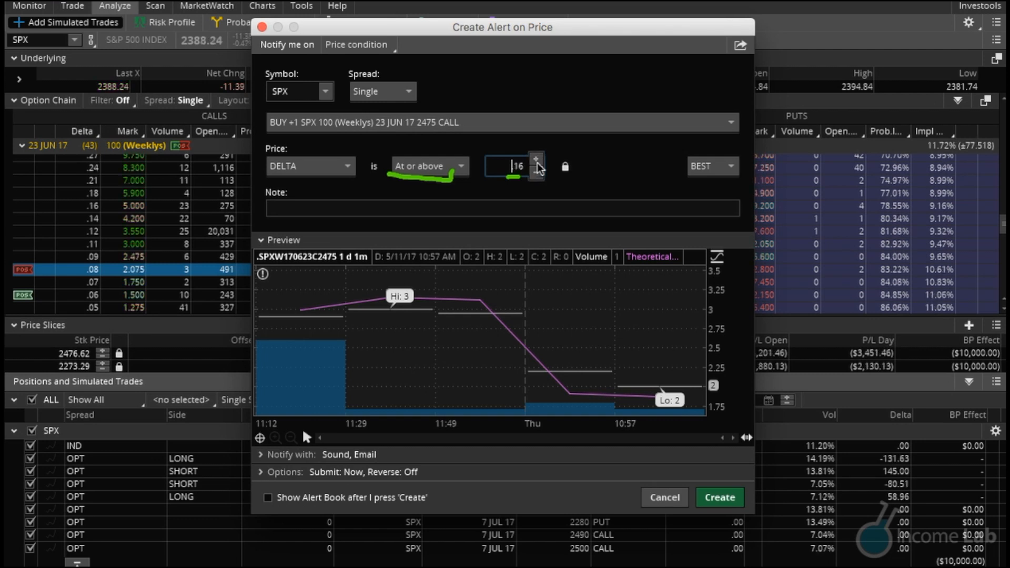
left_click(535, 162)
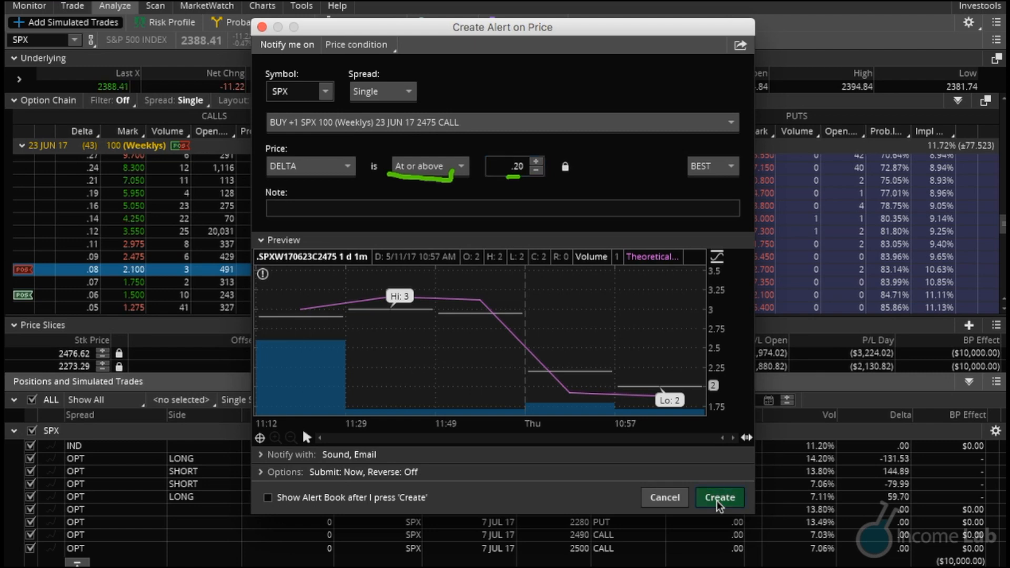
left_click(719, 498)
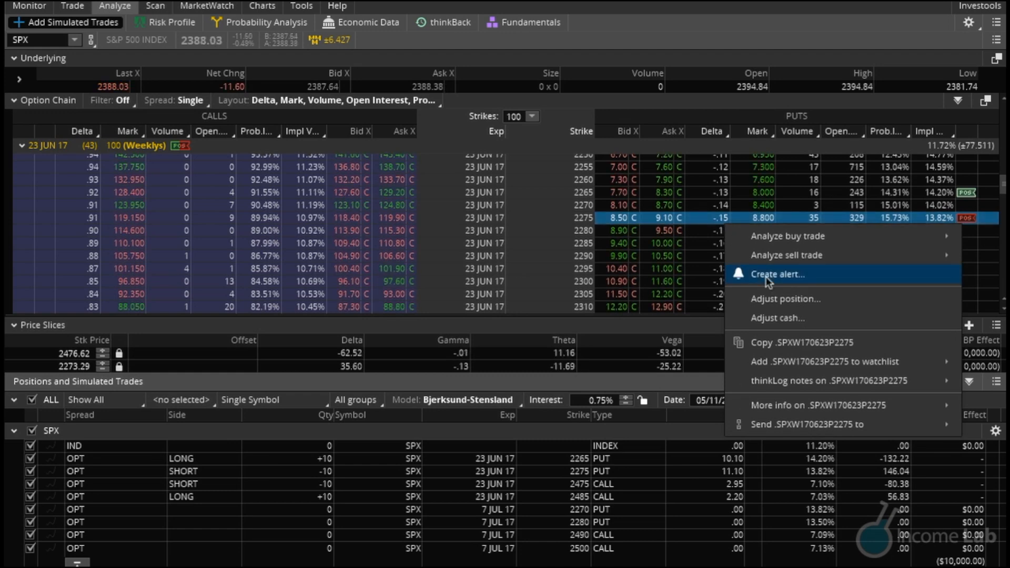
Create a delta alert on the 2275 put triggering at or below about -.26
left_click(778, 274)
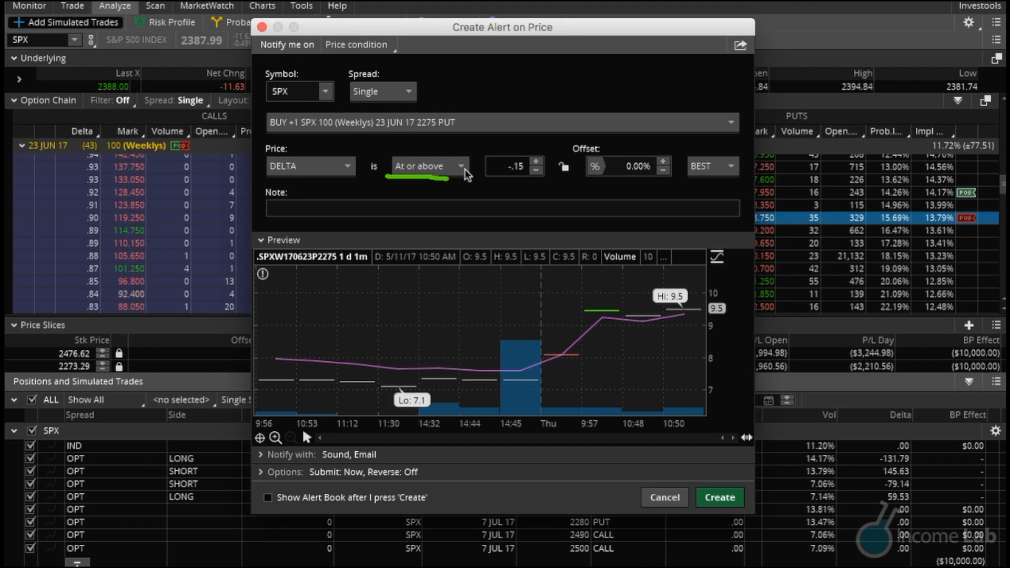
left_click(429, 166)
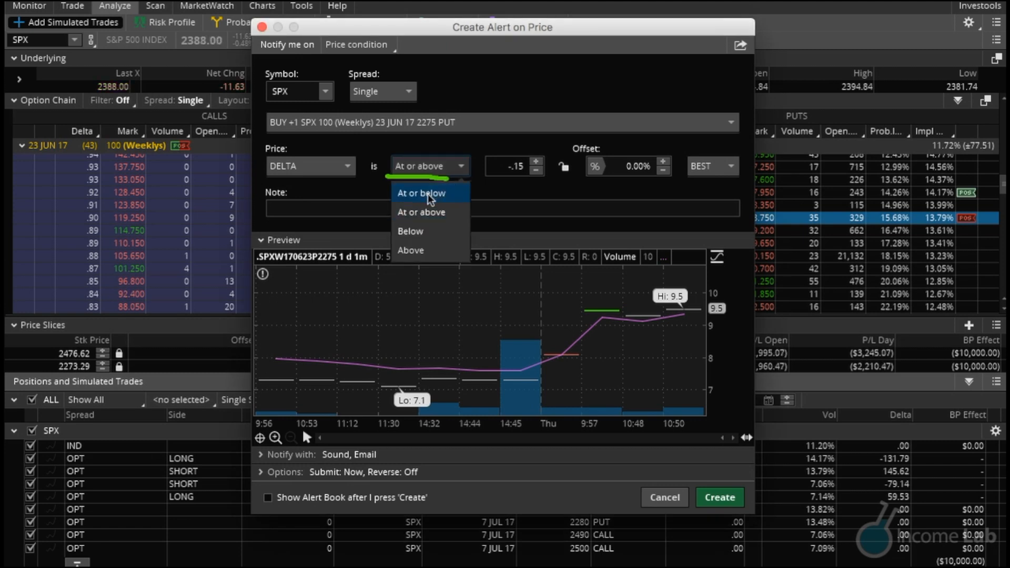
left_click(421, 192)
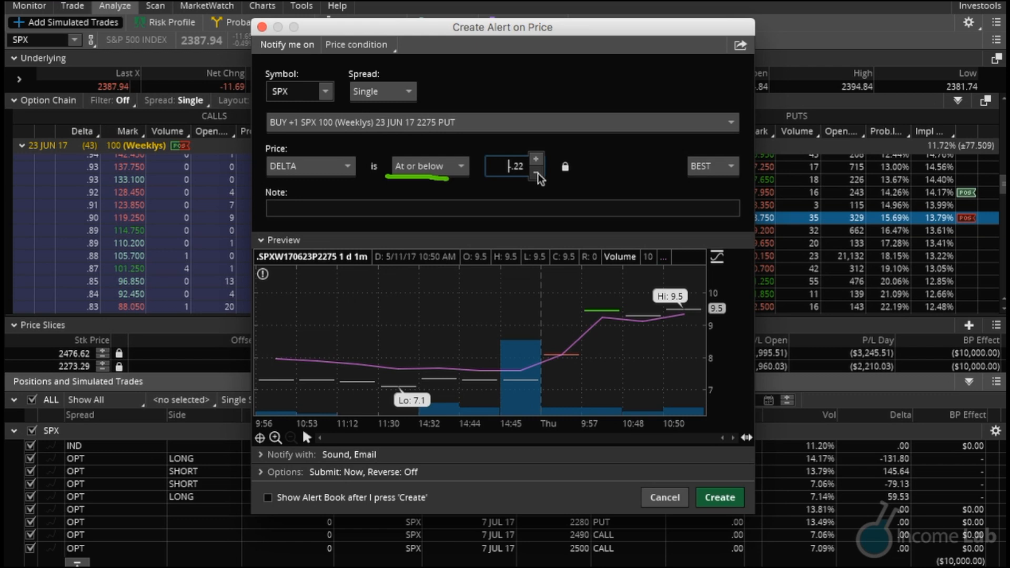
left_click(536, 172)
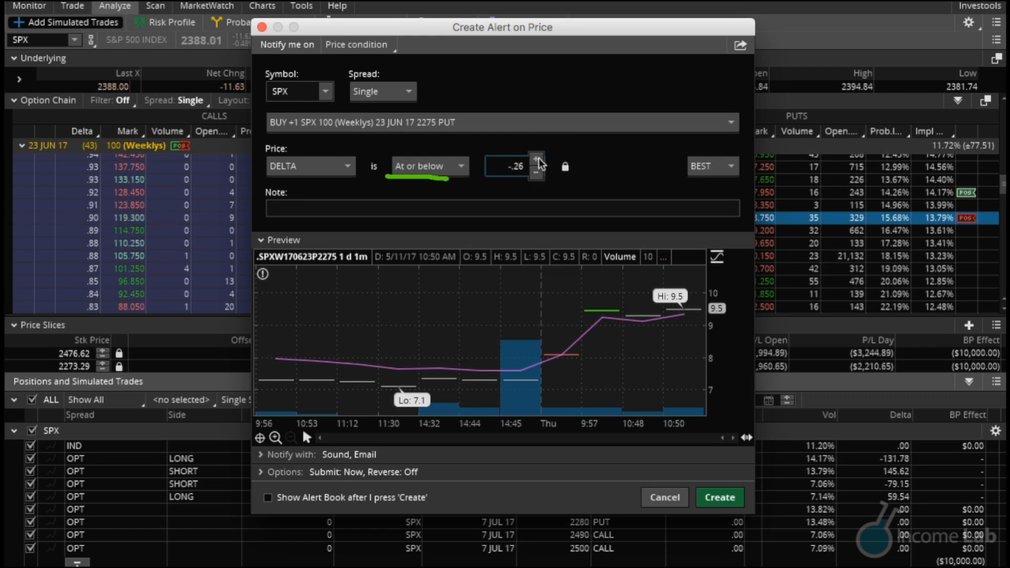
left_click(536, 172)
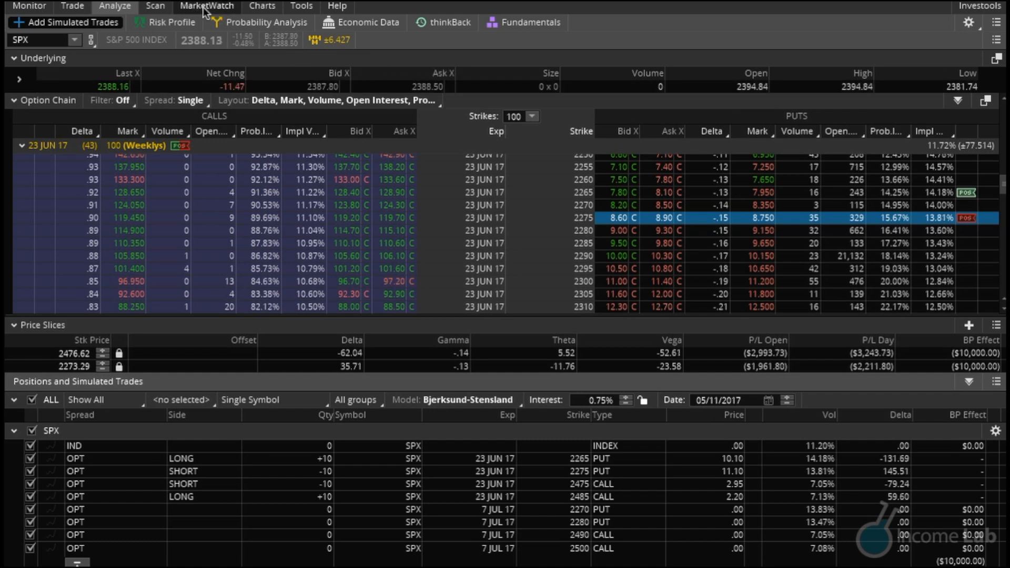
Show the Alert Book under MarketWatch > Alerts, listing both new delta alerts as Active
left_click(206, 6)
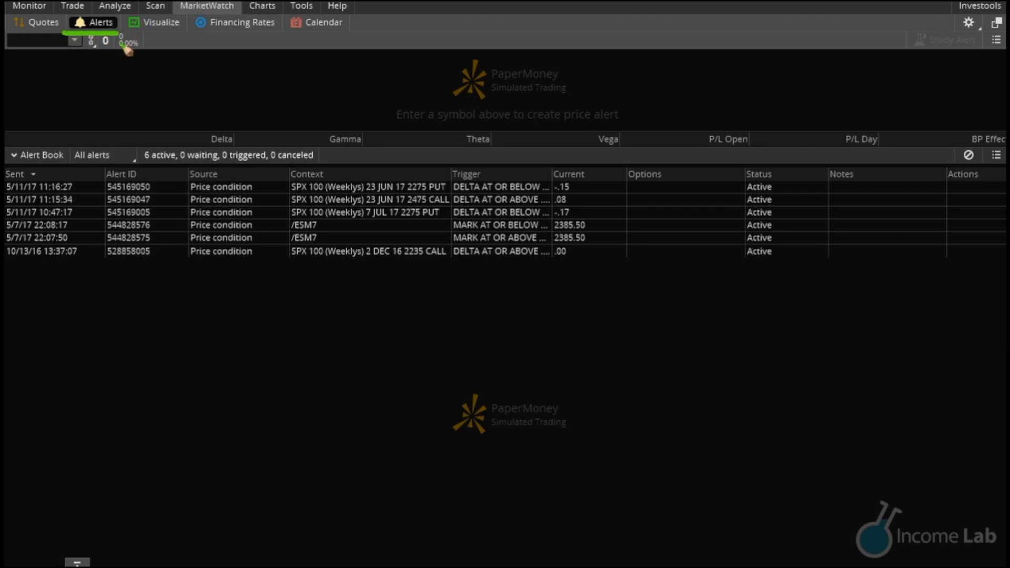
mouse_move(546, 190)
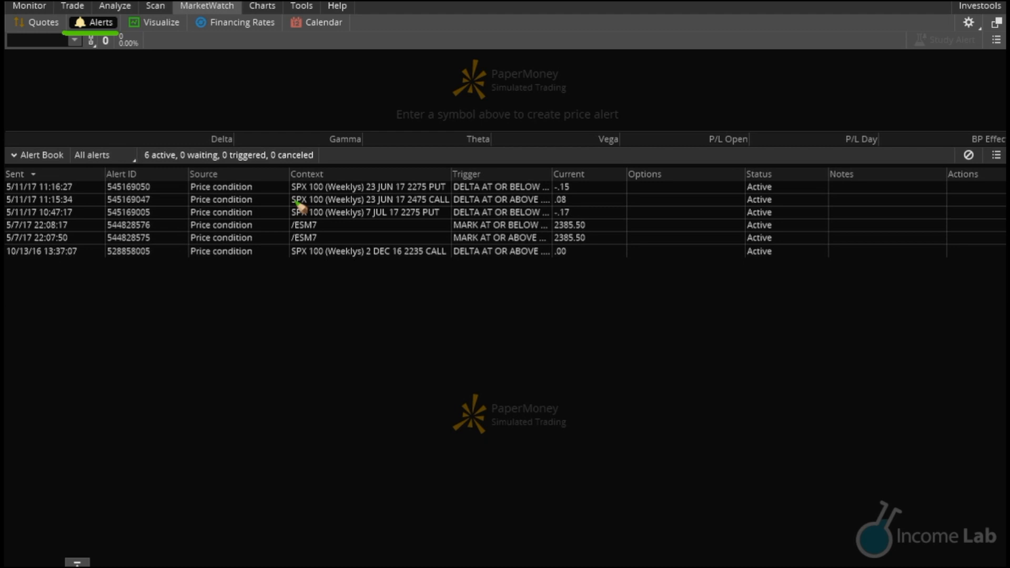
mouse_move(289, 193)
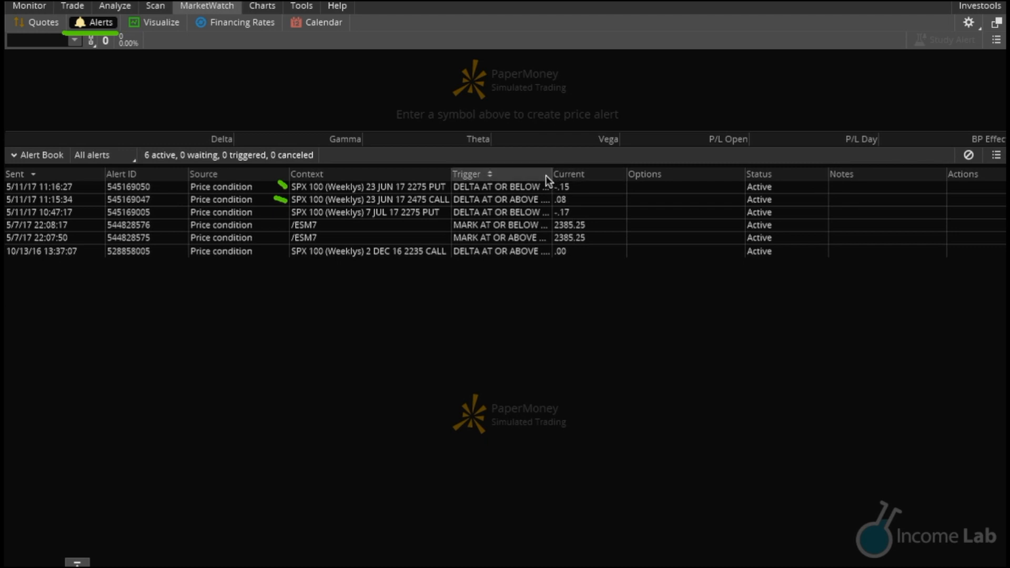
mouse_move(566, 148)
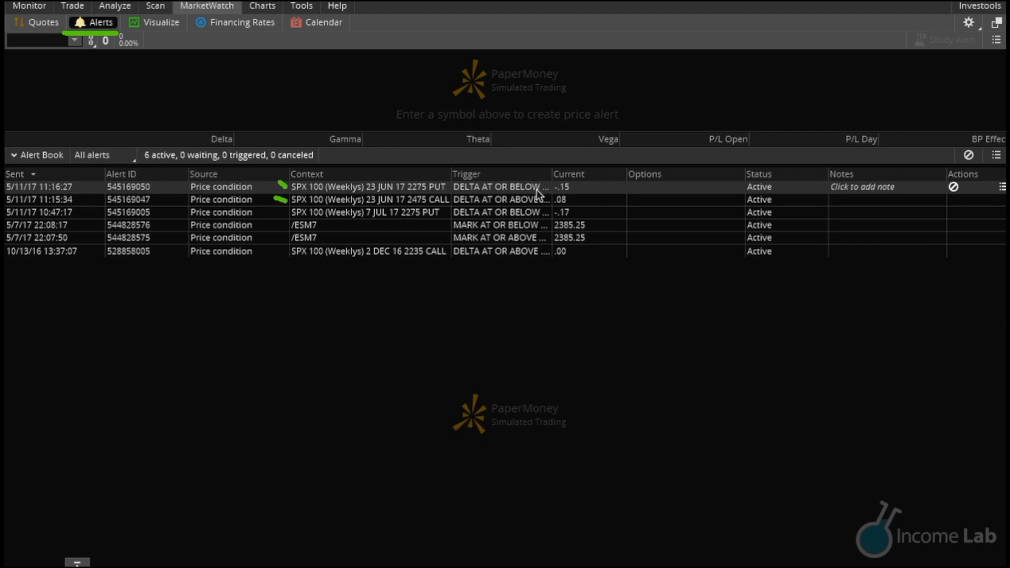
left_click(500, 188)
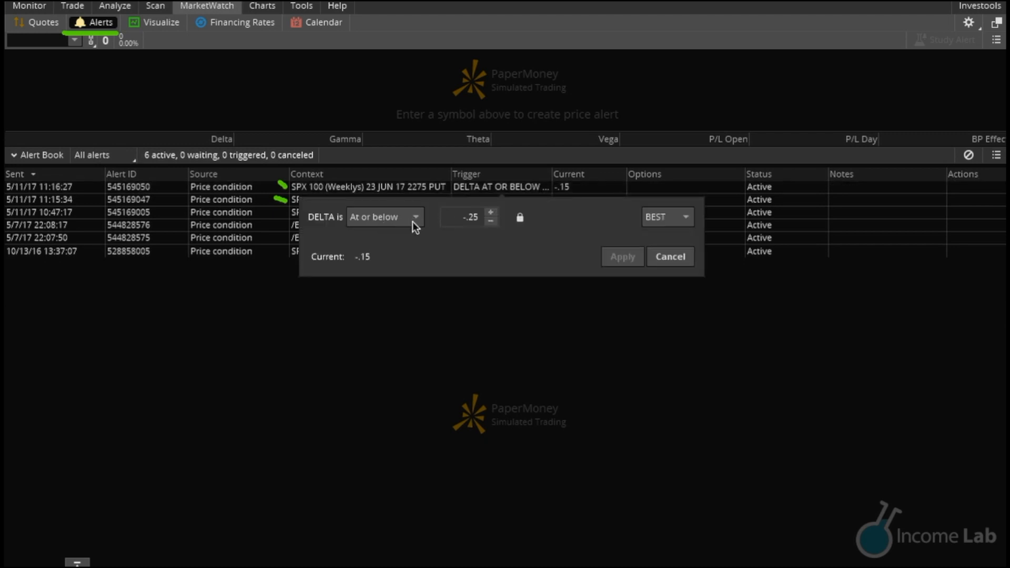
mouse_move(455, 265)
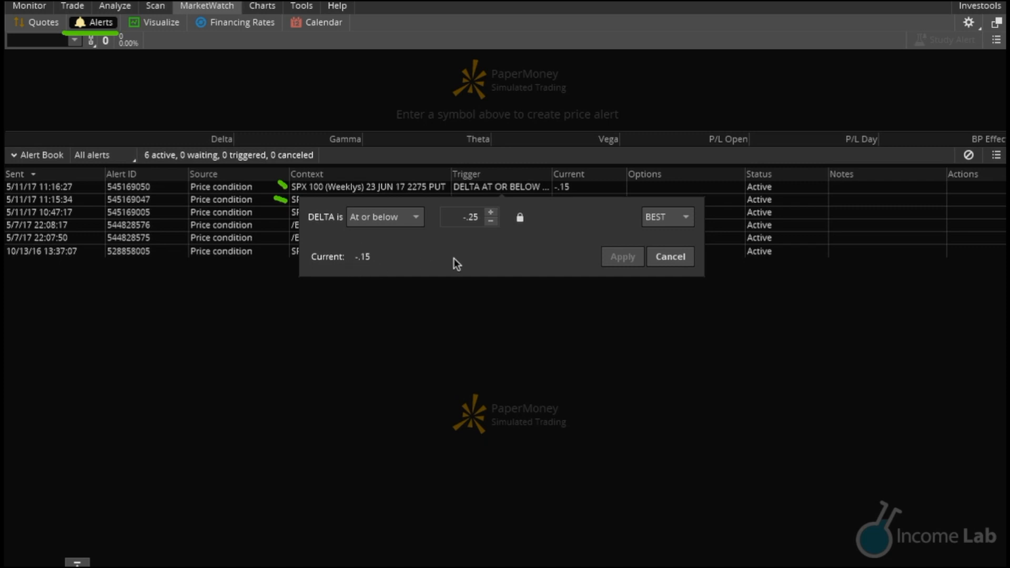
left_click(670, 256)
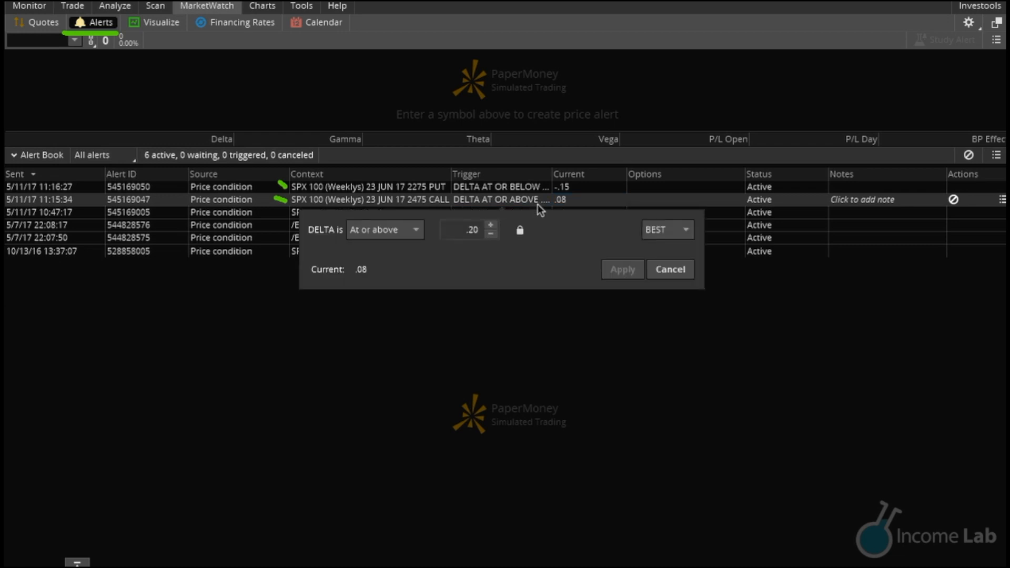
left_click(669, 269)
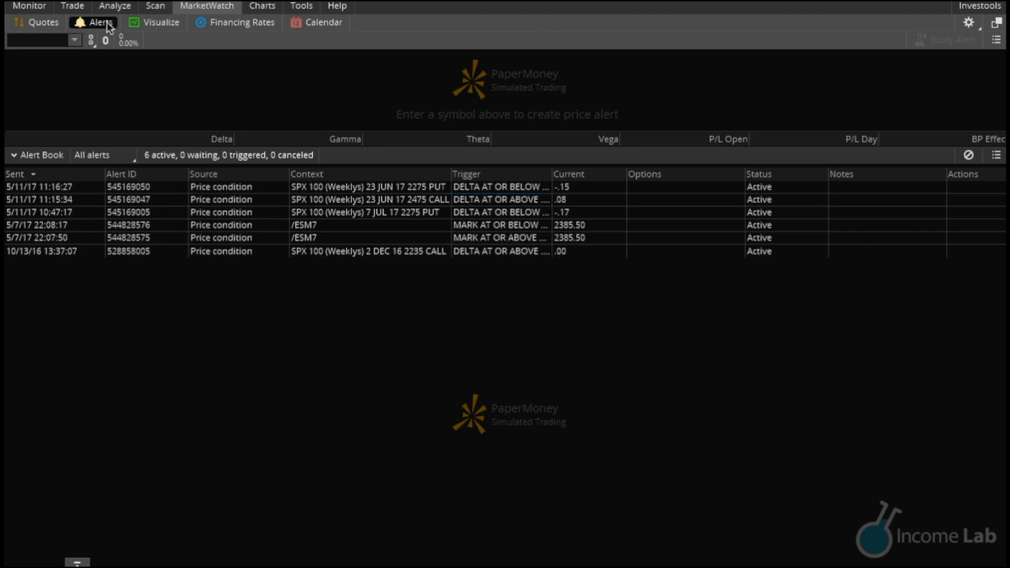
left_click(29, 7)
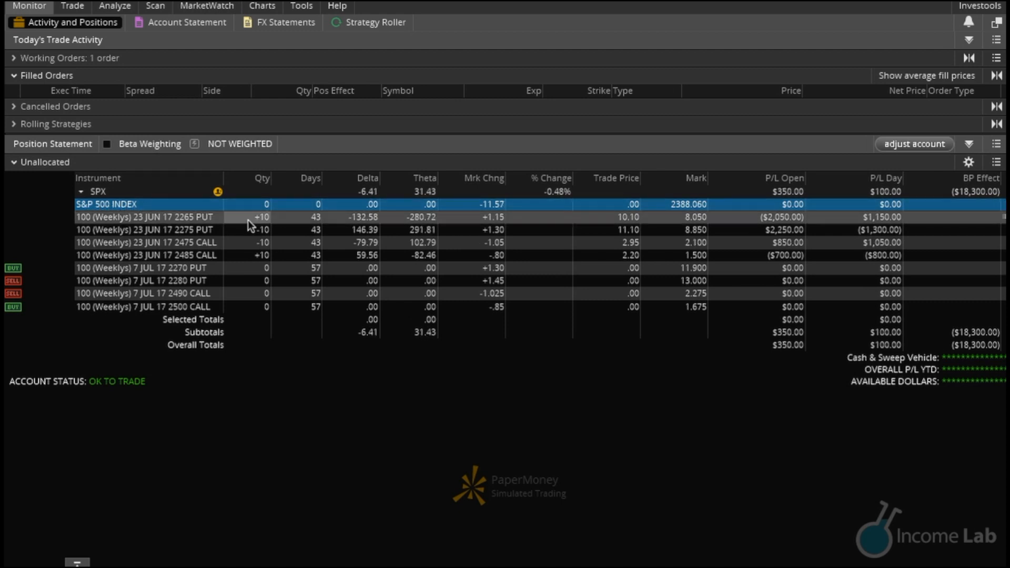
mouse_move(326, 386)
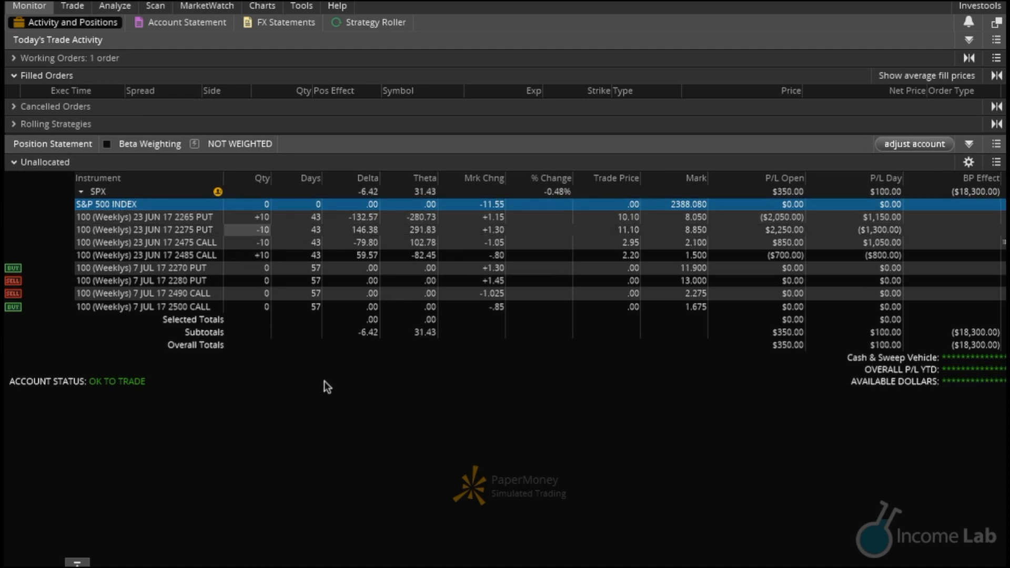